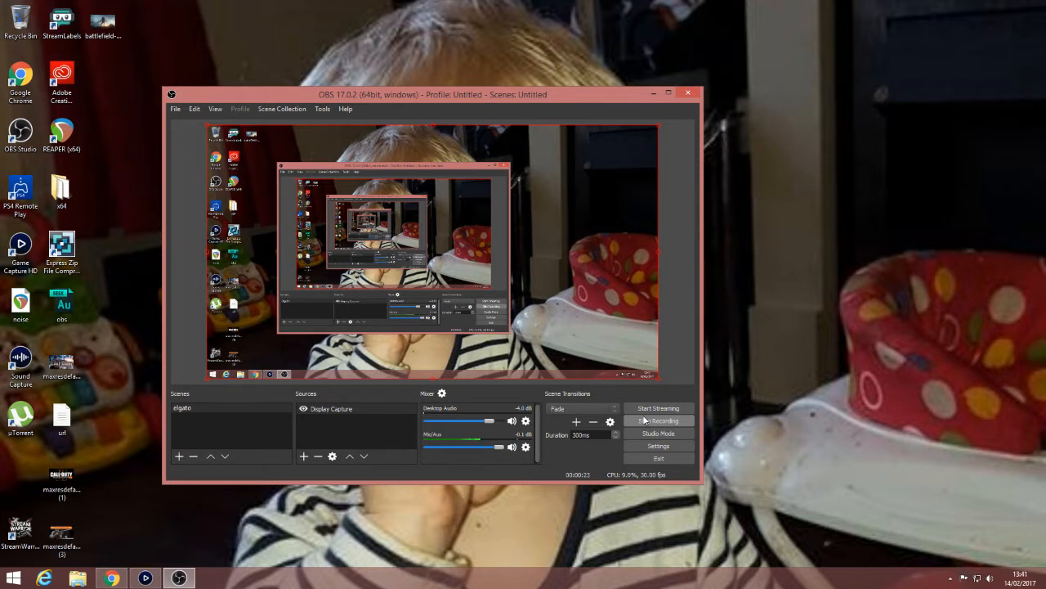
Step: Show the live PS4 feed in Capture mode and drag the OBS Studio window back to the front
click(657, 420)
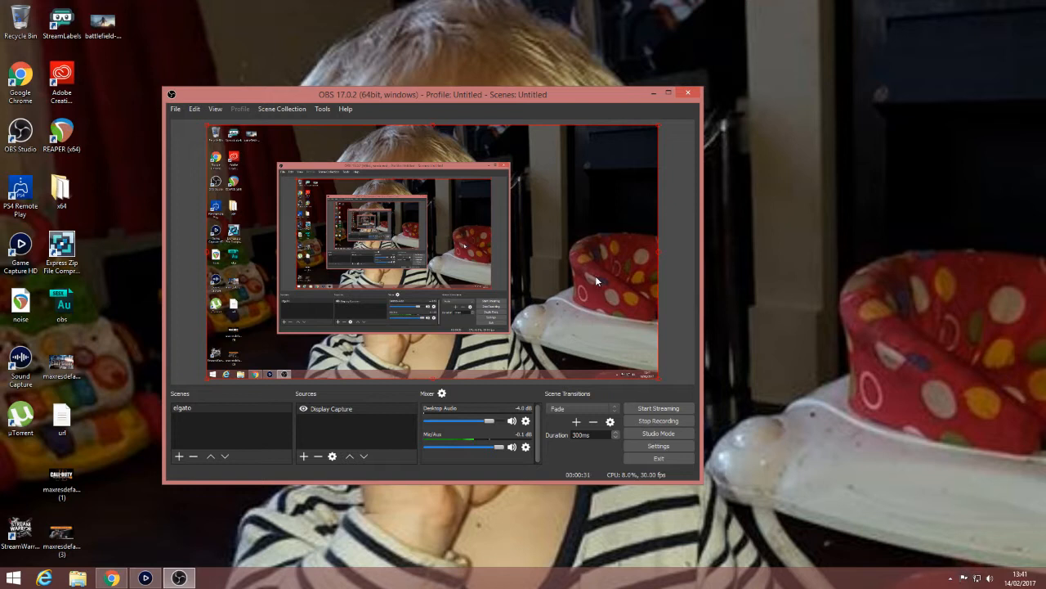
mouse_move(395, 229)
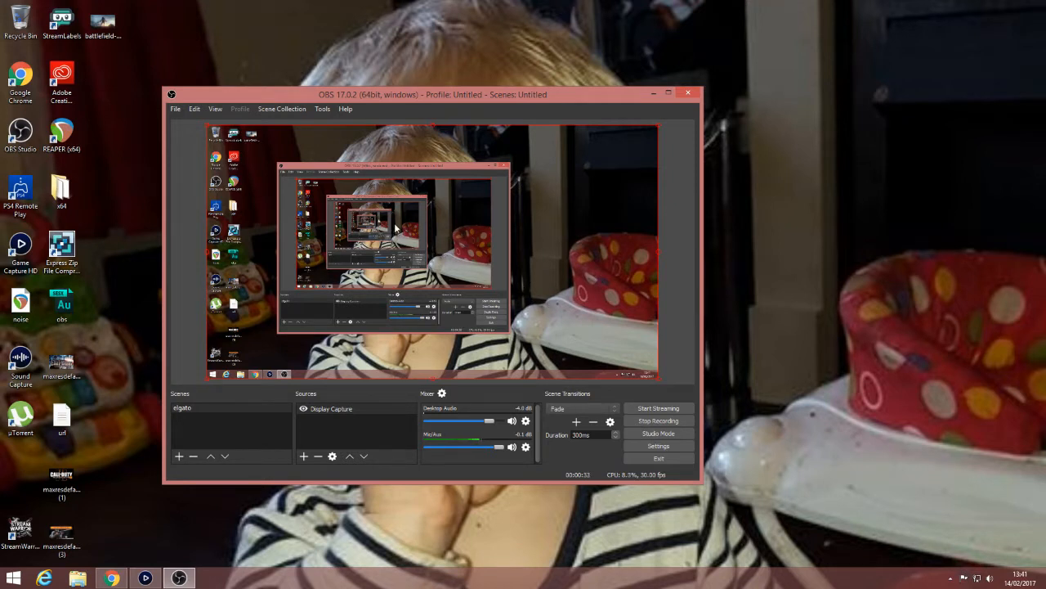
mouse_move(366, 291)
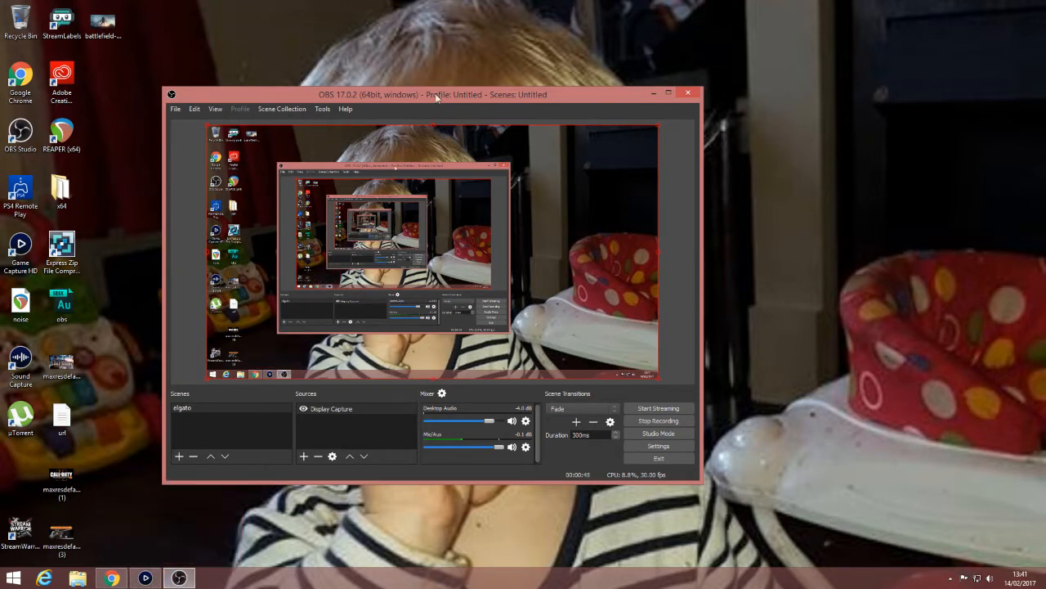
drag(433, 93, 444, 47)
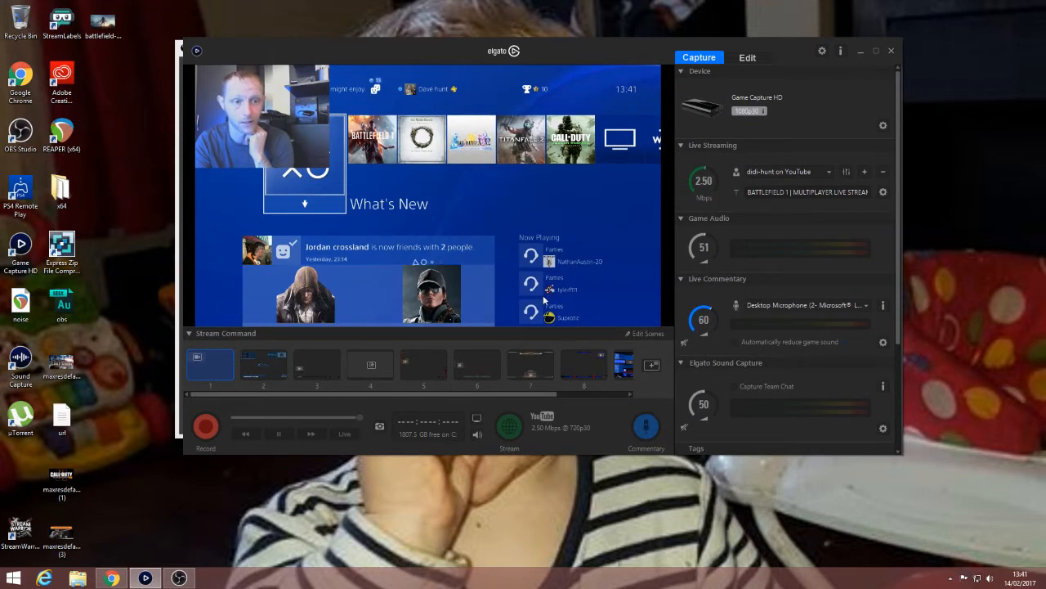
mouse_move(696, 418)
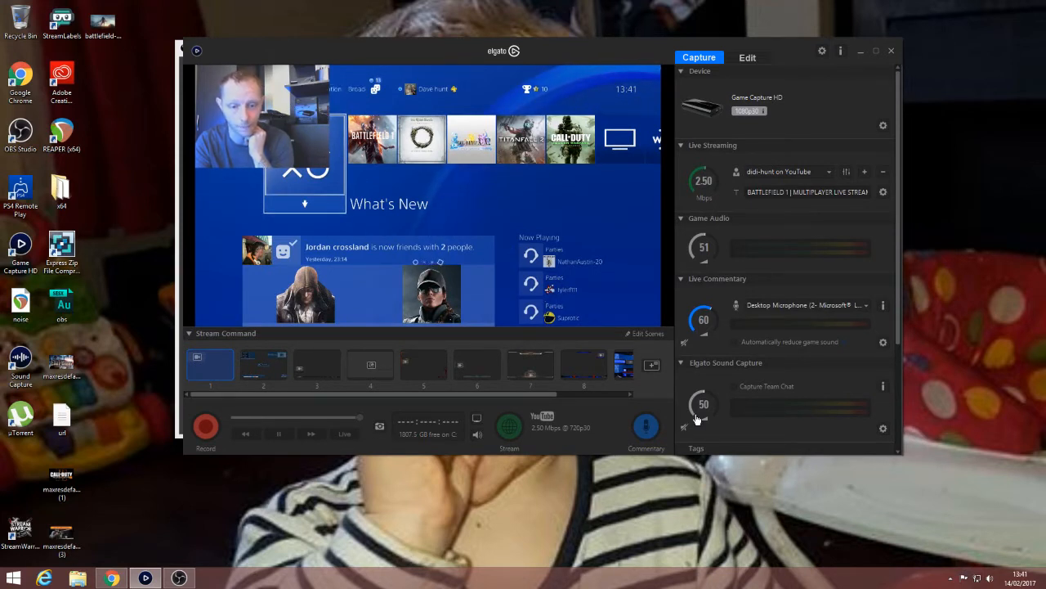
mouse_move(723, 357)
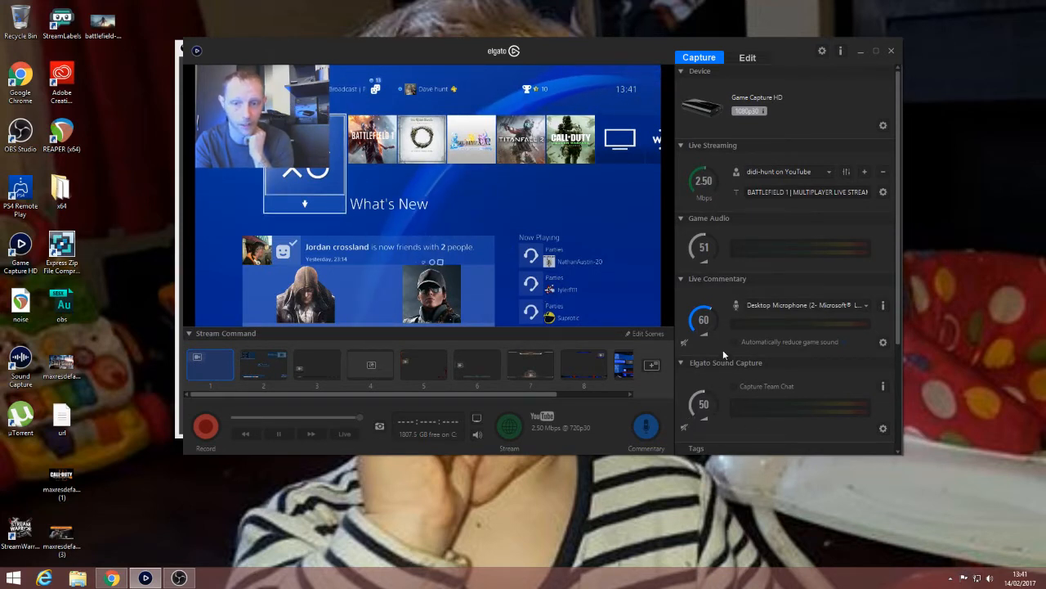
mouse_move(720, 255)
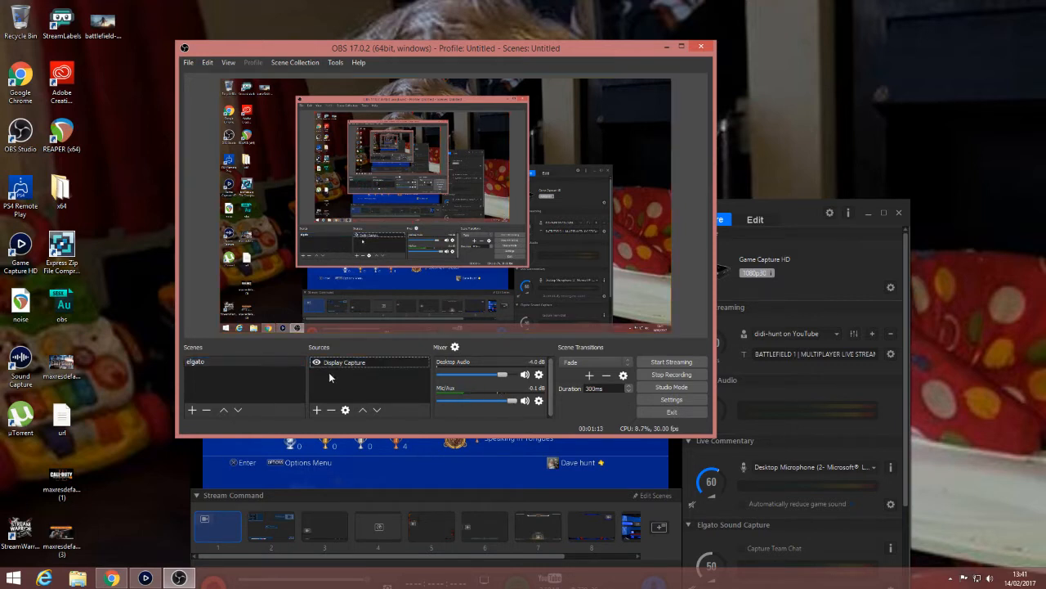
Step: Add a new Window Capture source to the scene and choose the Elgato PS4 capture window for it
click(343, 363)
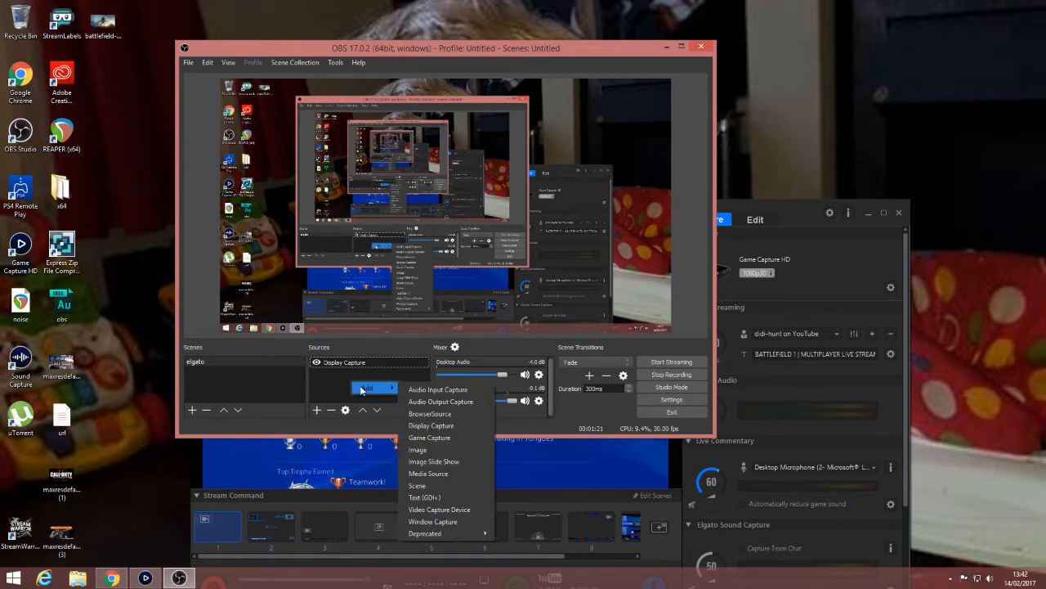
mouse_move(432, 521)
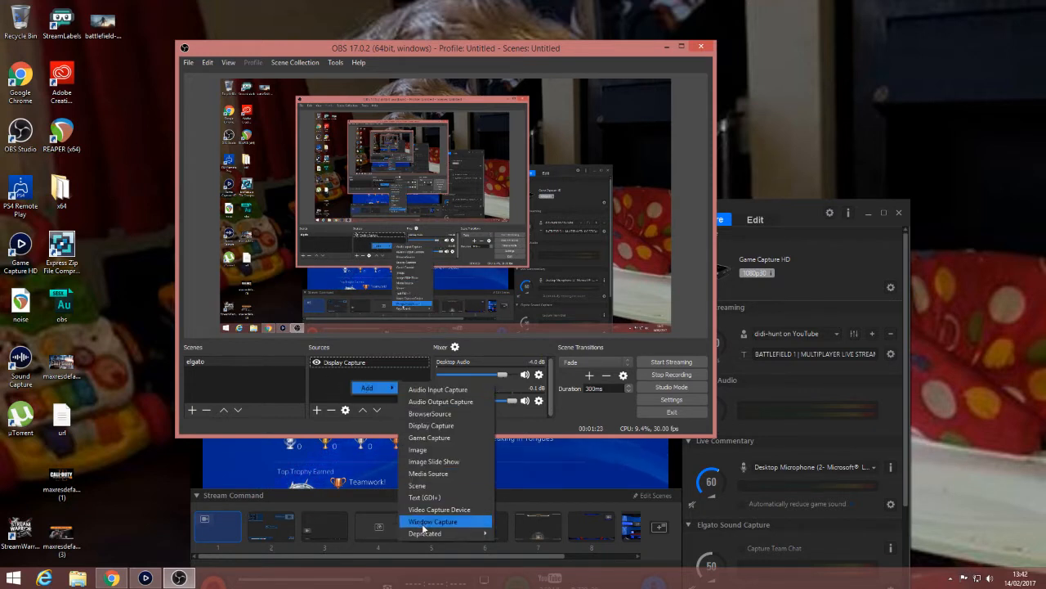
mouse_move(438, 510)
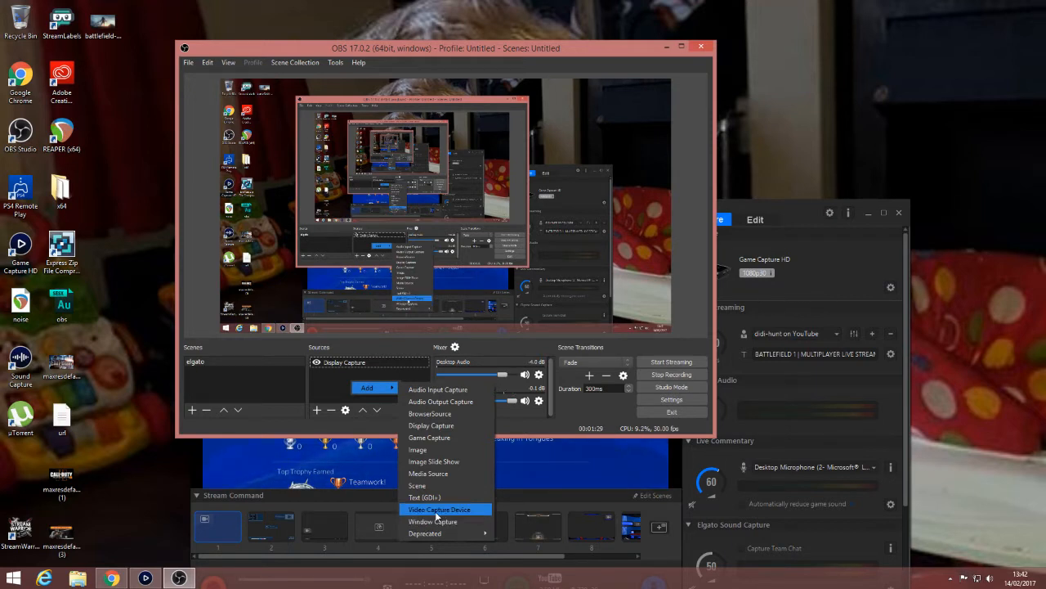
click(439, 510)
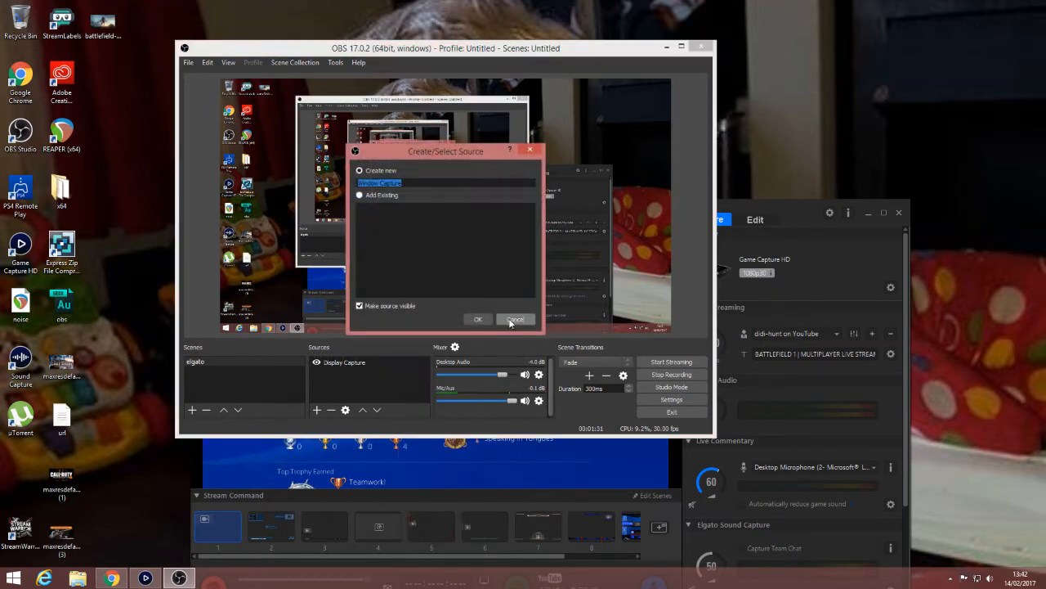
click(477, 319)
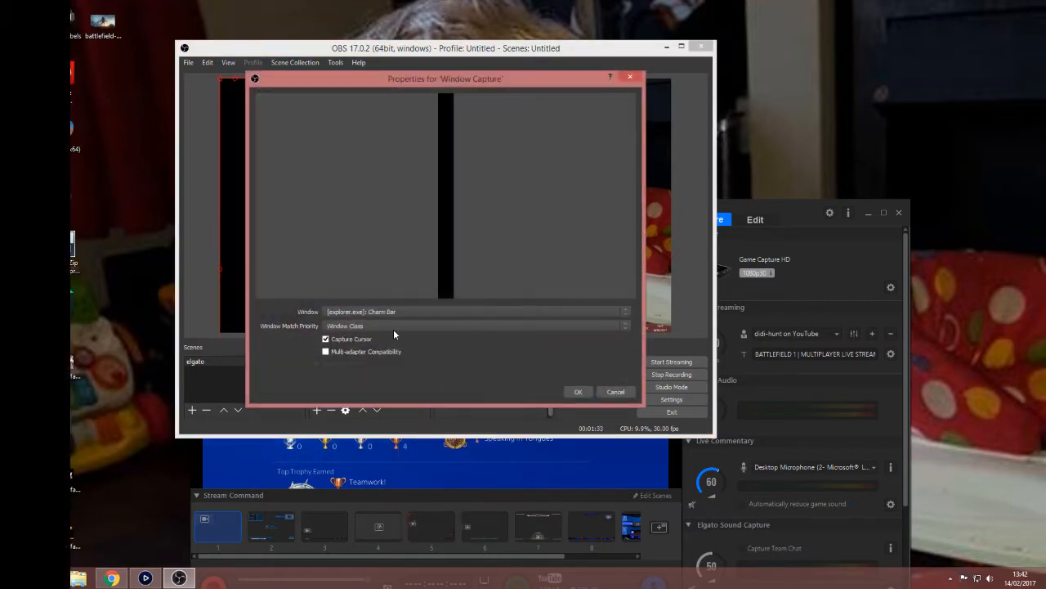
click(625, 311)
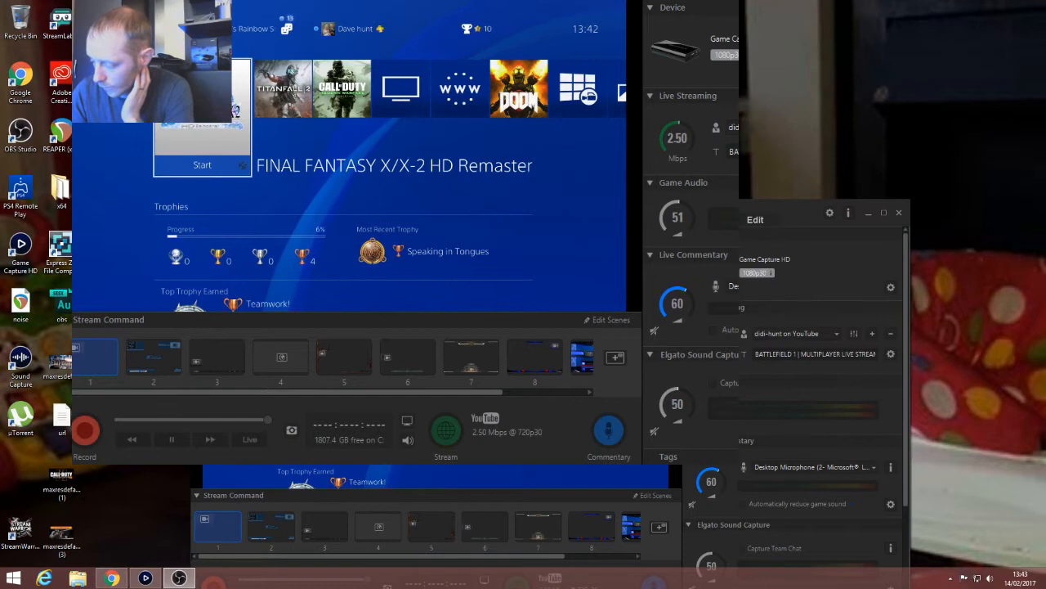
Step: Bring the Elgato Game Capture HD preview window forward over the OBS transform settings
click(900, 213)
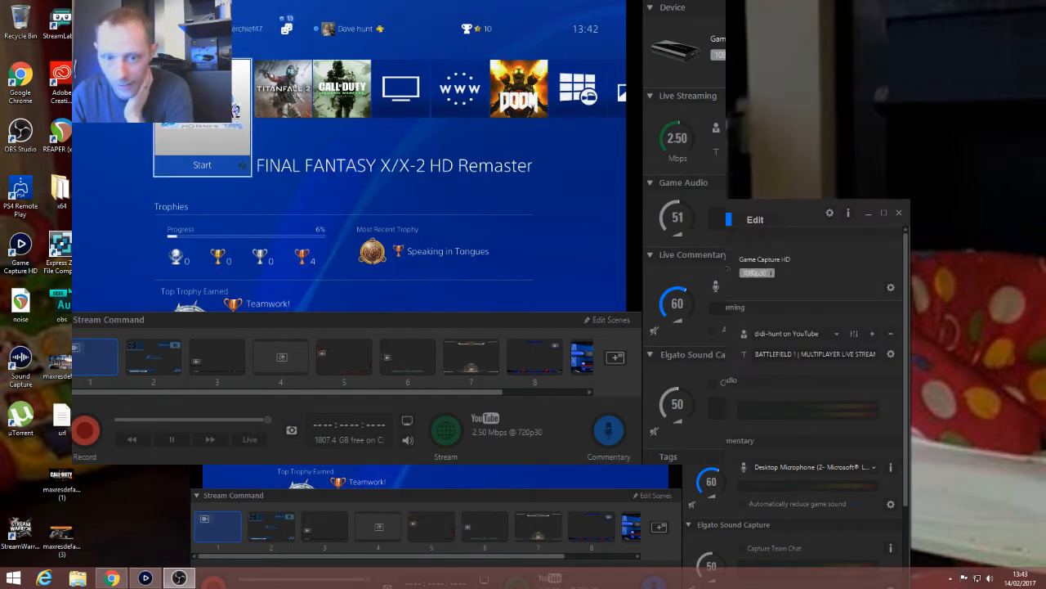
click(900, 213)
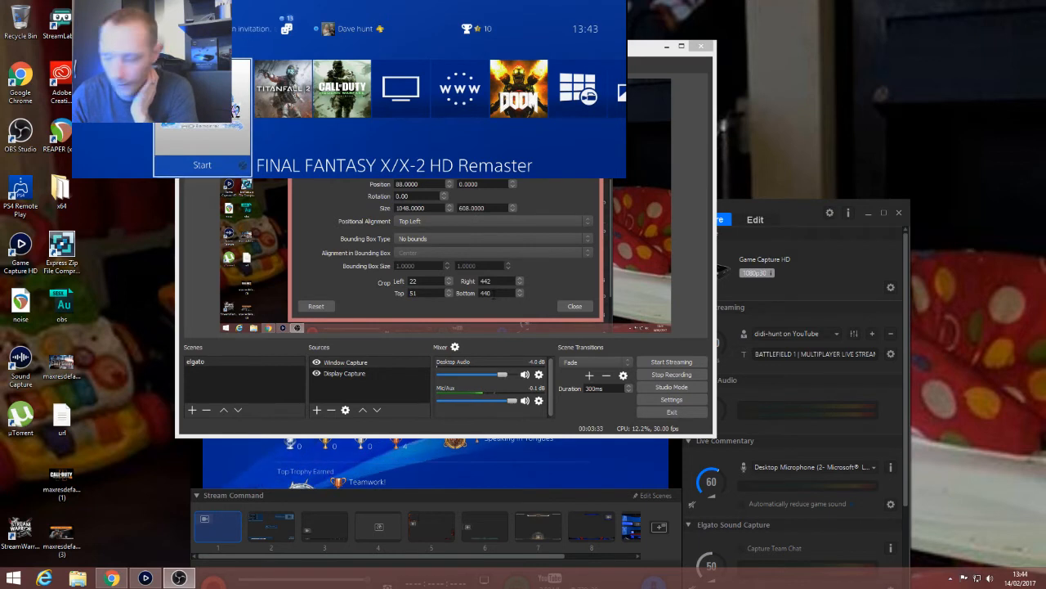
Step: Crop the Window Capture's left, right, top and bottom edges so only the PS4 picture fills the frame
click(576, 306)
text(200)
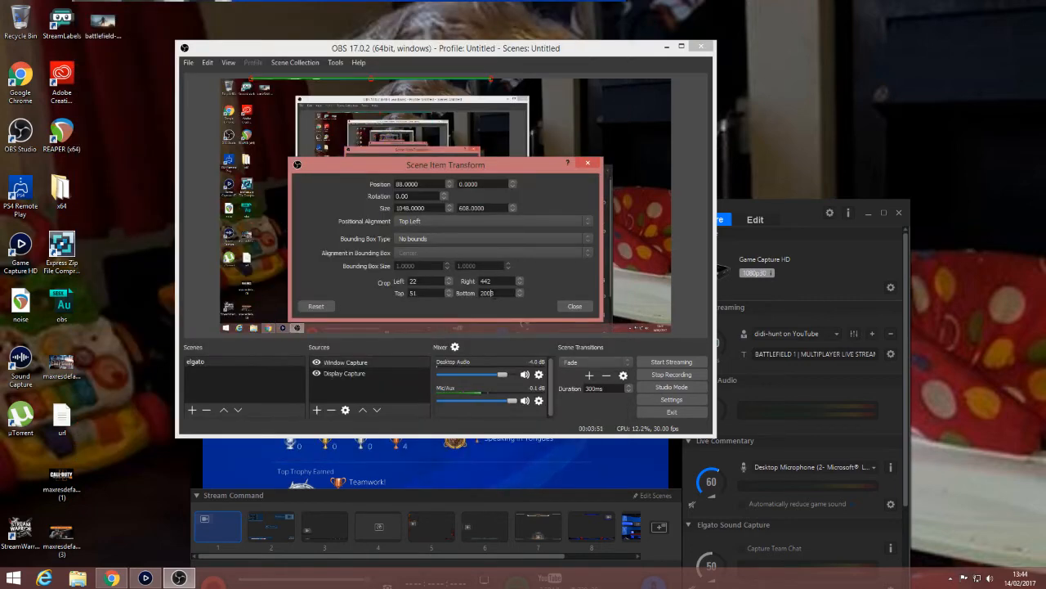
click(576, 306)
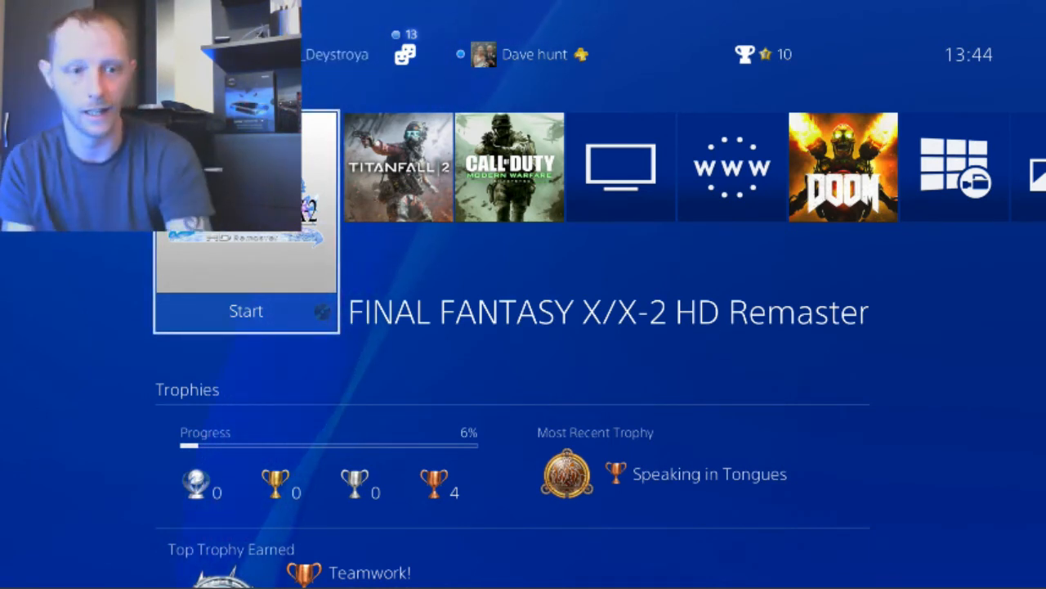
Step: Move the PS4 home menu from Final Fantasy X/X-2 HD Remaster across to the DOOM tile
scroll(right, 3)
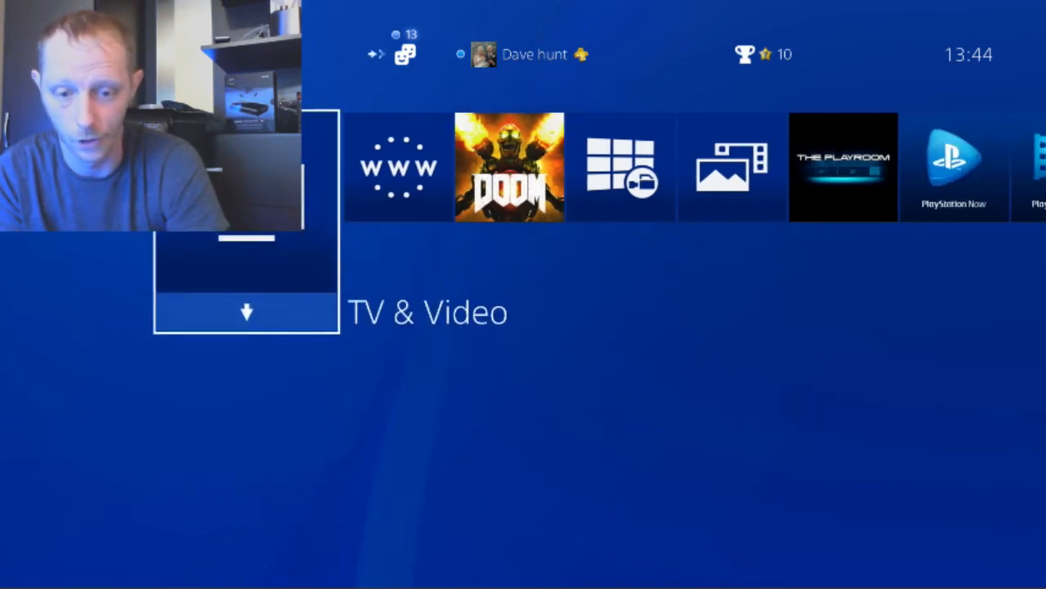
scroll(left, 3)
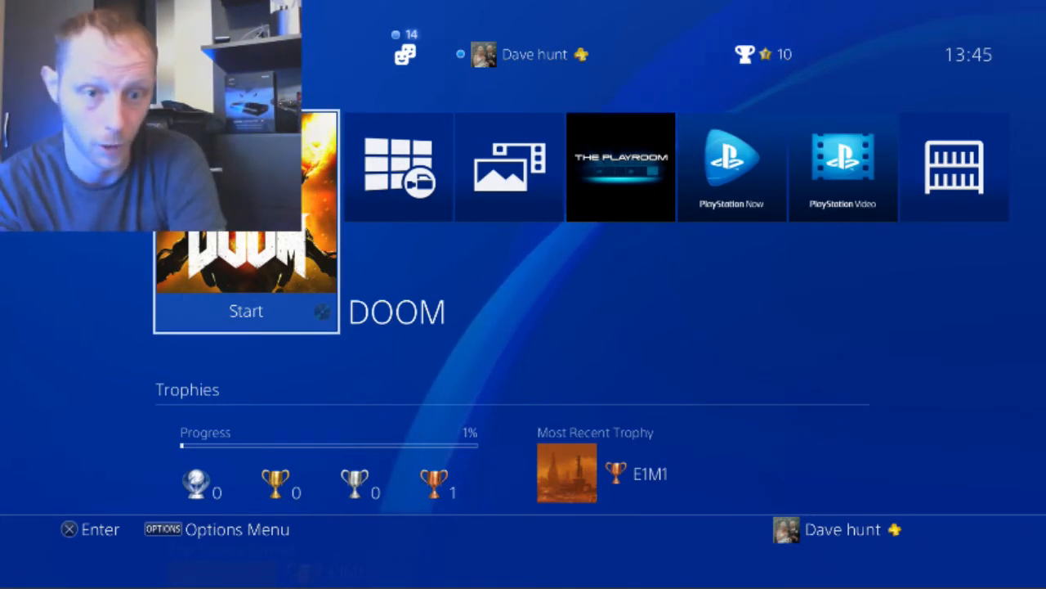
Step: Move the PS4 home menu left past The Elder Scrolls Online to the Battlefield 1 tile
scroll(right, 3)
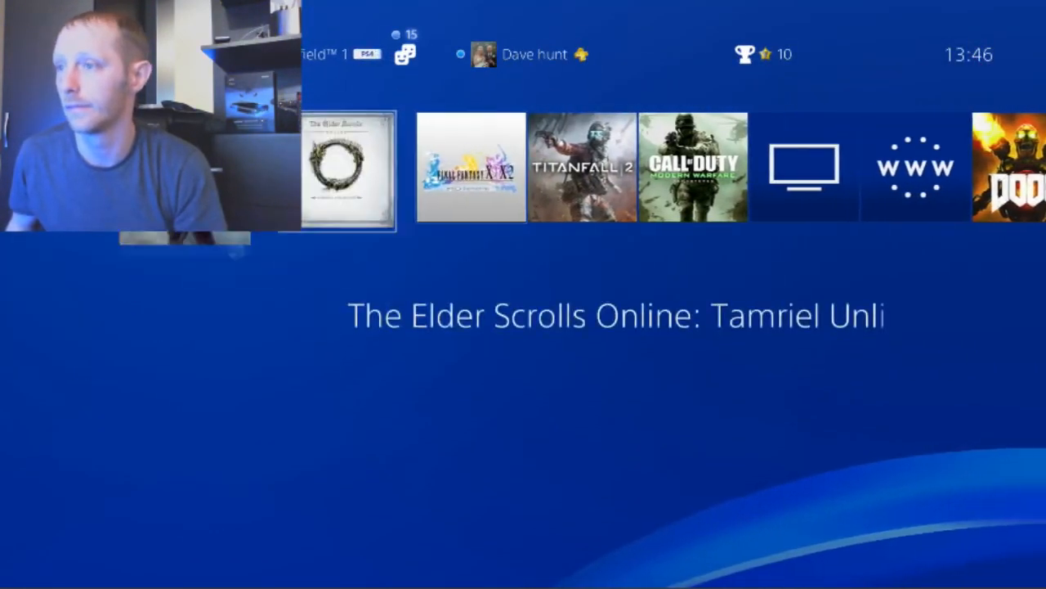
scroll(left, 3)
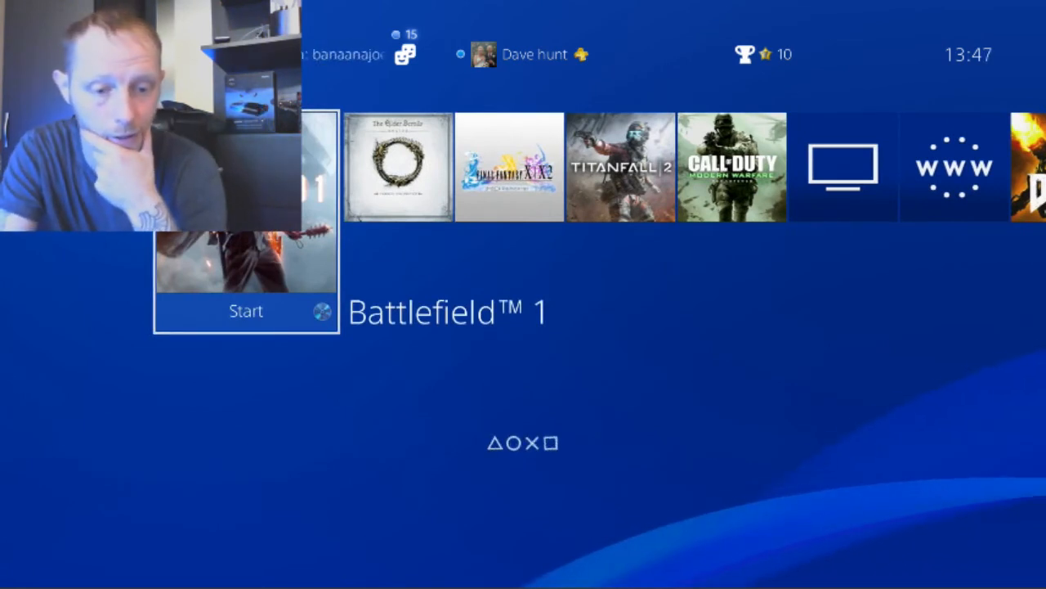